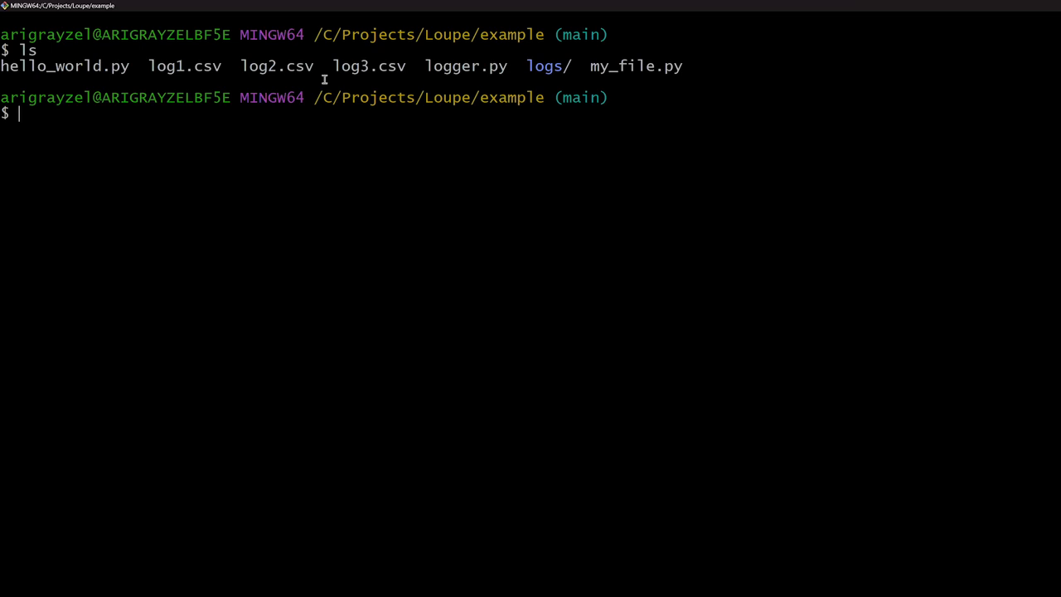
Step: Run git status in Git Bash to list the untracked .gitignore, CSV logs and Python files
{"action": "type", "text": "git status"}
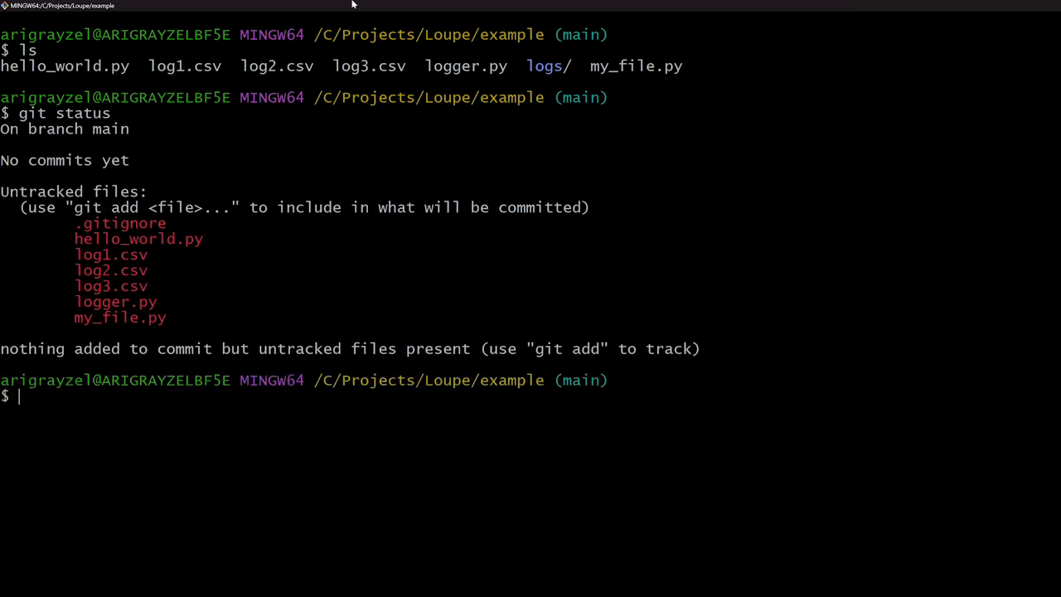
{"action": "double_click", "coordinate": [138, 239]}
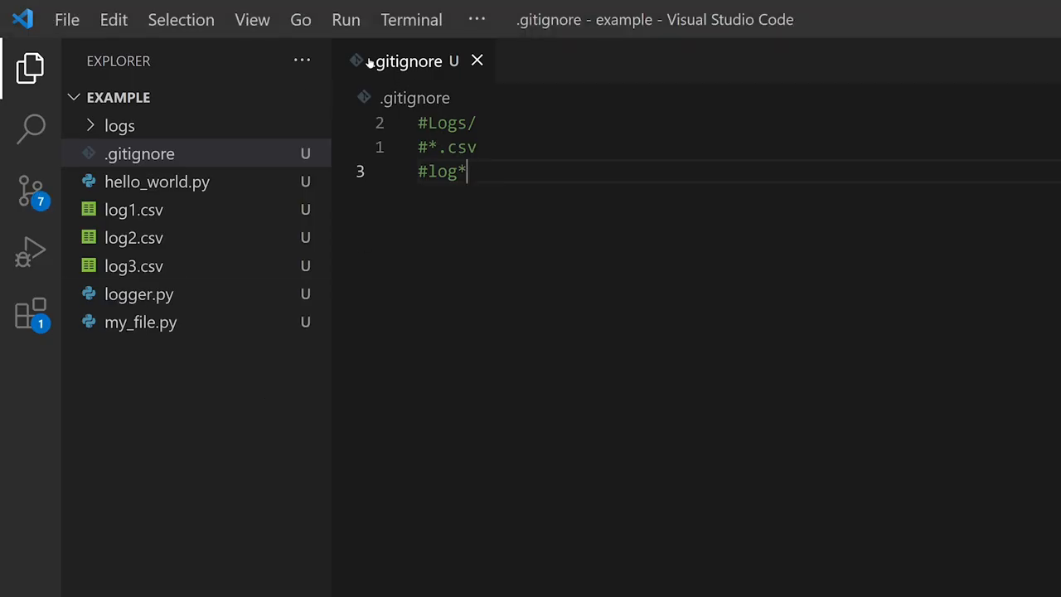
{"action": "mouse_move", "coordinate": [455, 233]}
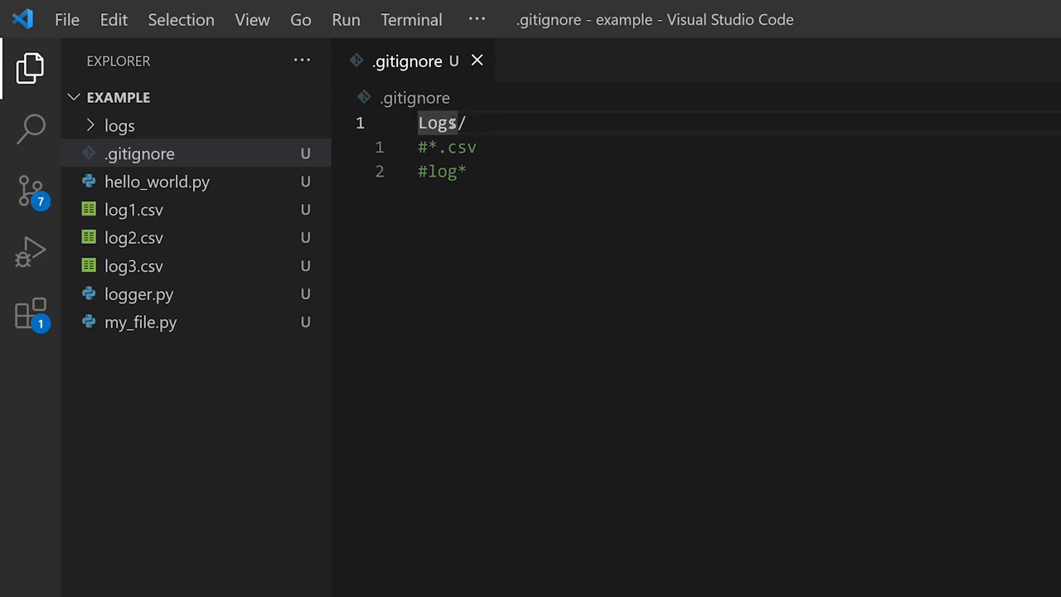
Step: Expand the logs folder in the VS Code Explorer to view its contents
{"action": "left_click", "coordinate": [120, 125]}
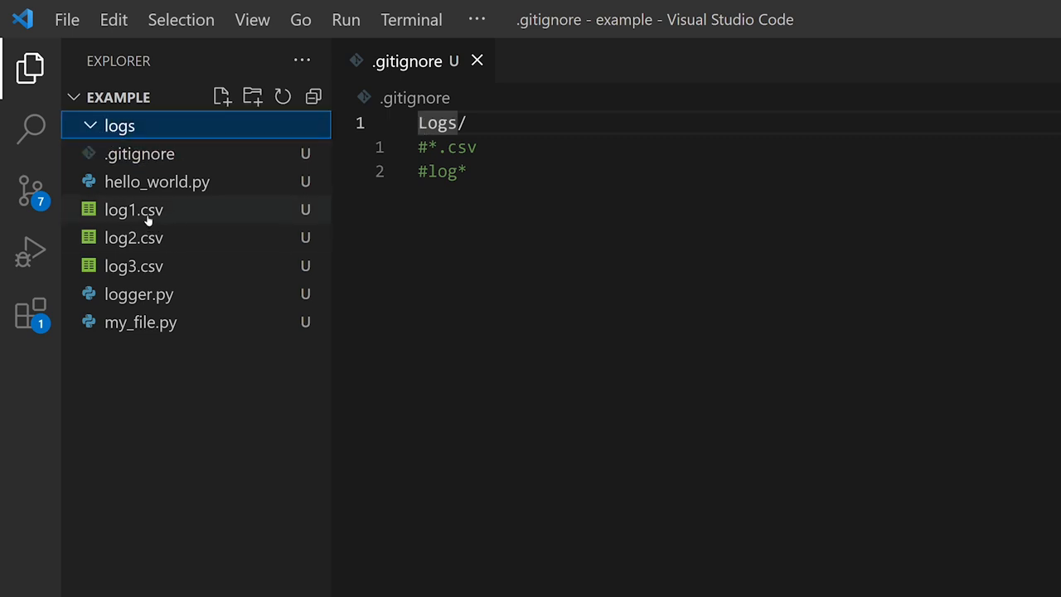